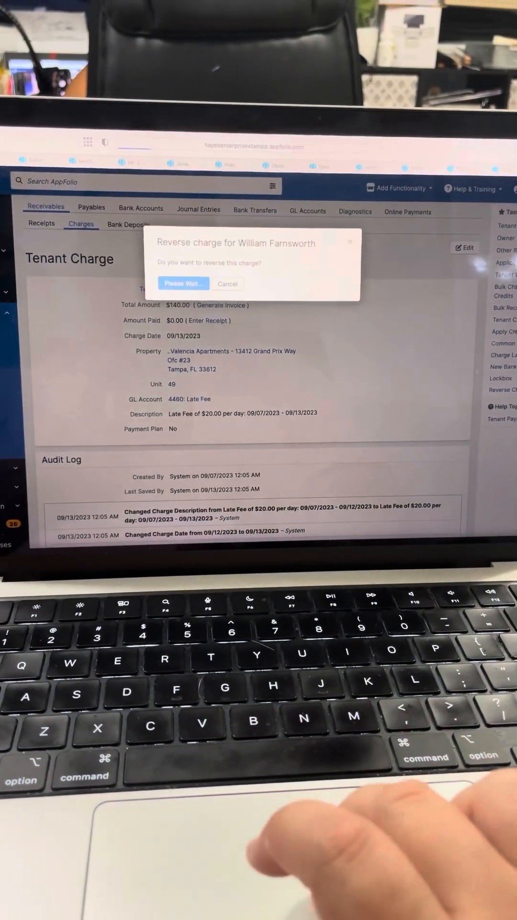
- Reverse the $90 late fee charge and confirm the reversal
click(183, 283)
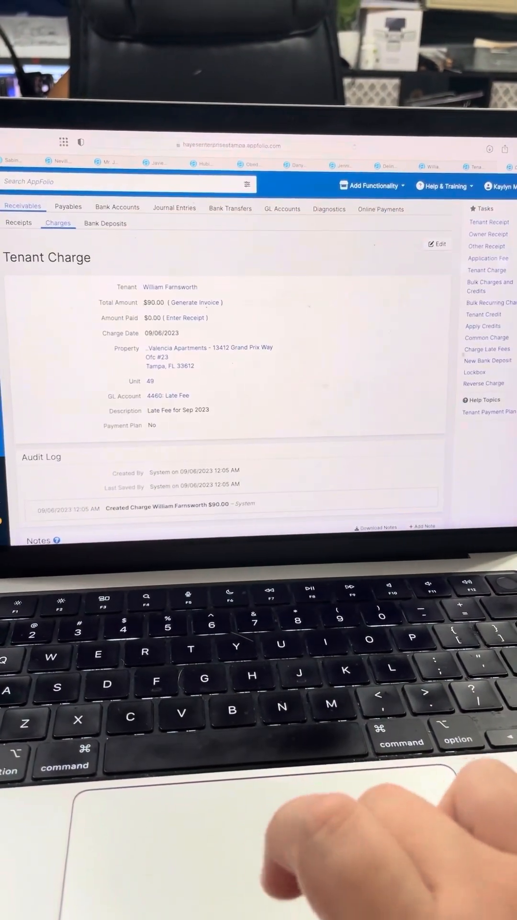
click(484, 383)
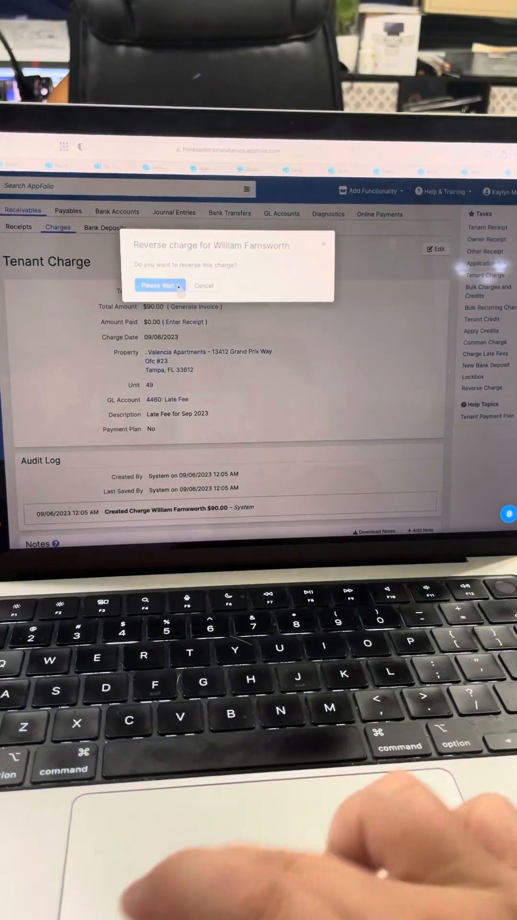
click(156, 286)
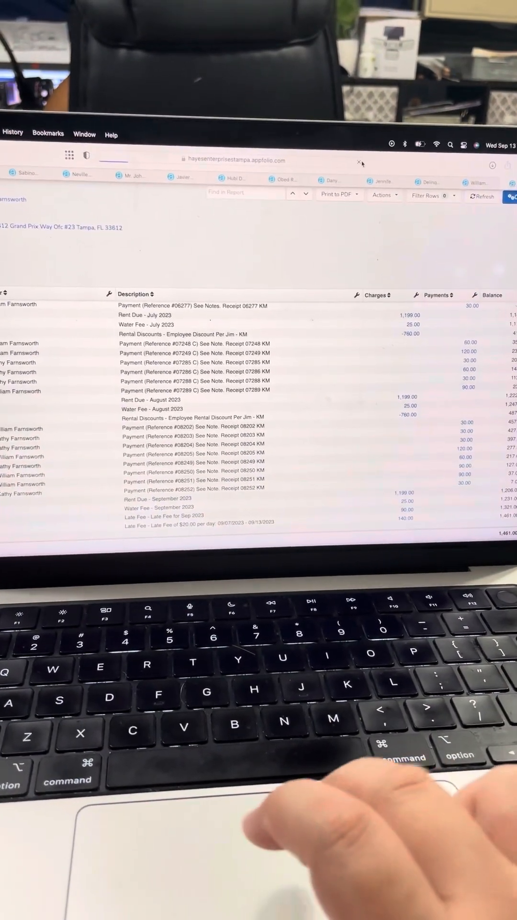
- Review the tenant ledger's payment history and return to the tenant's profile page
click(506, 199)
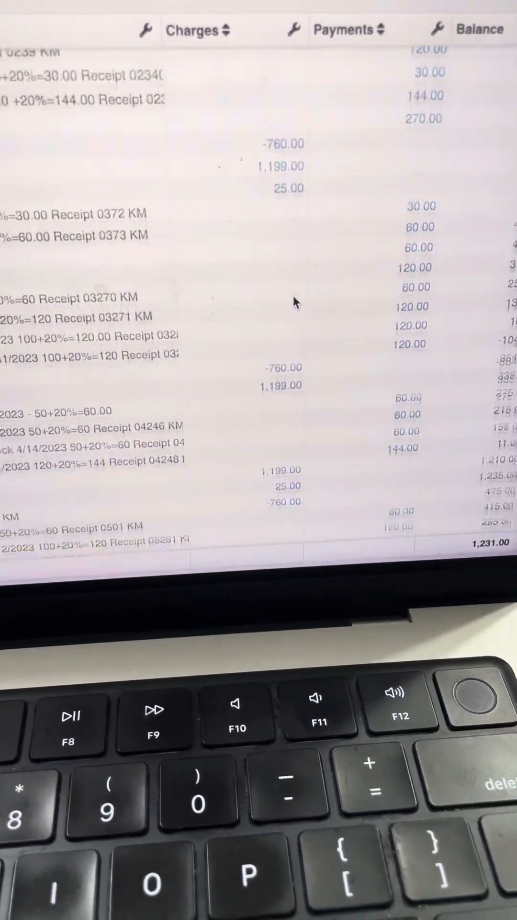
scroll(down, 3)
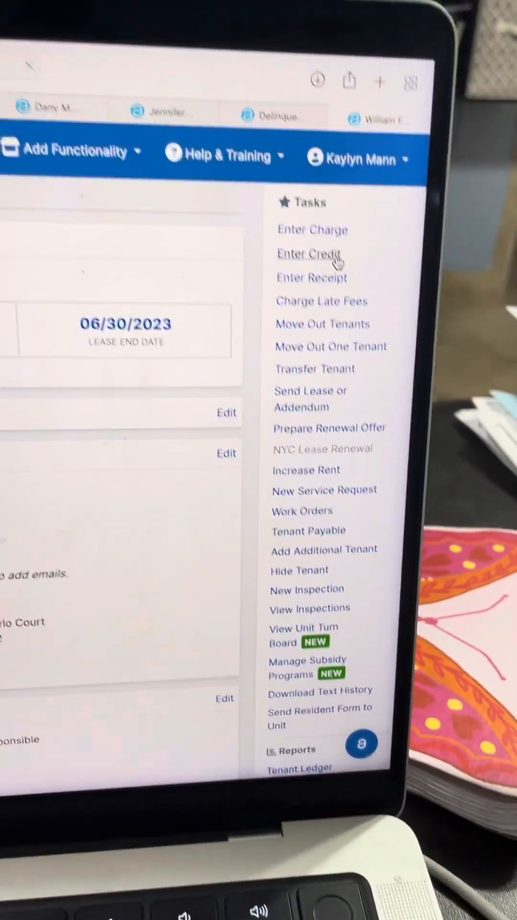
- Enter a new $760 tenant credit coded to the 4100: Rent Due GL account
click(307, 254)
text(760)
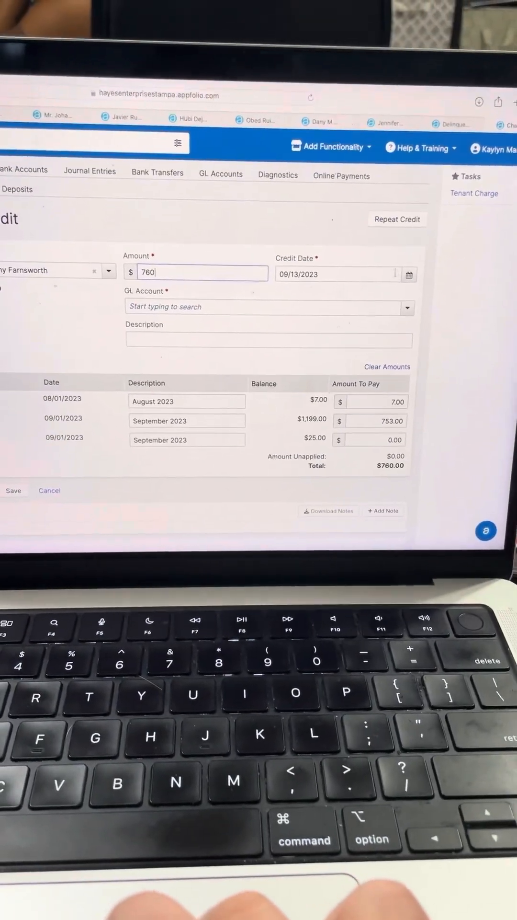
click(411, 274)
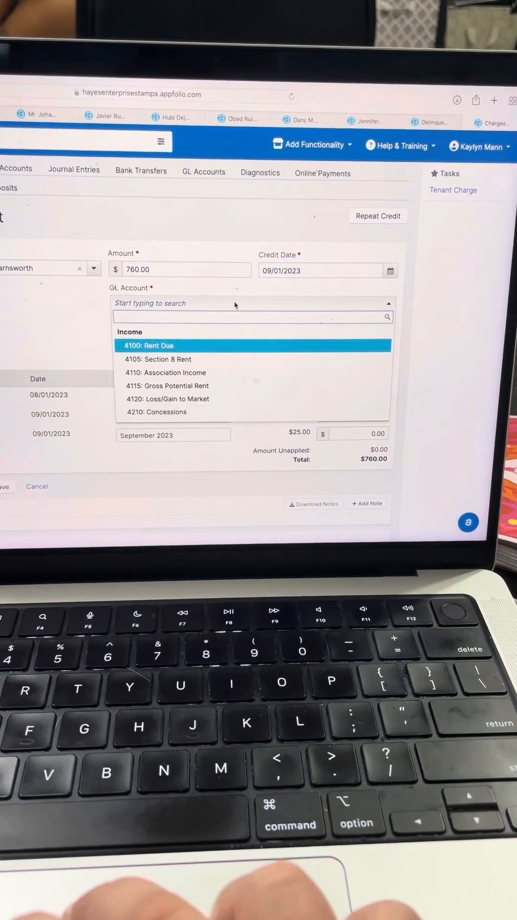
click(156, 345)
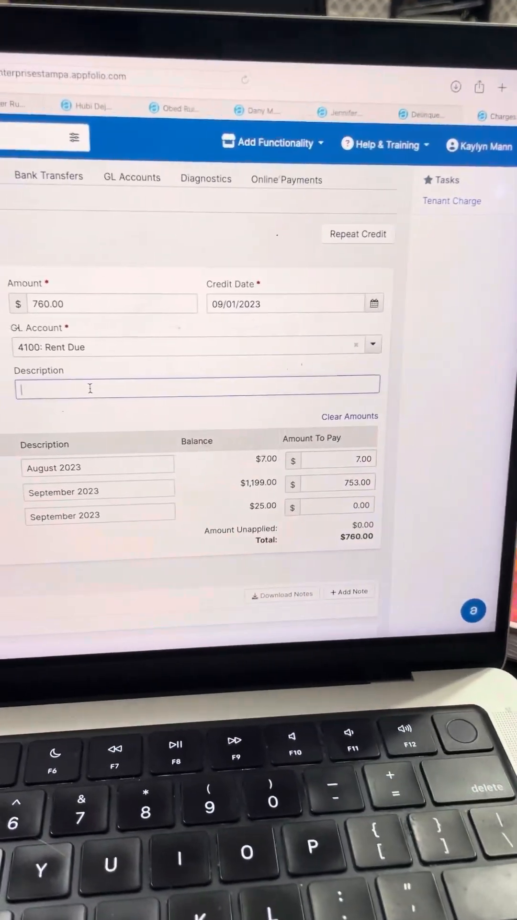
- Describe the credit as 'Rental Discount Credit Per Owner - KM' and start a note on it
text(Rental D)
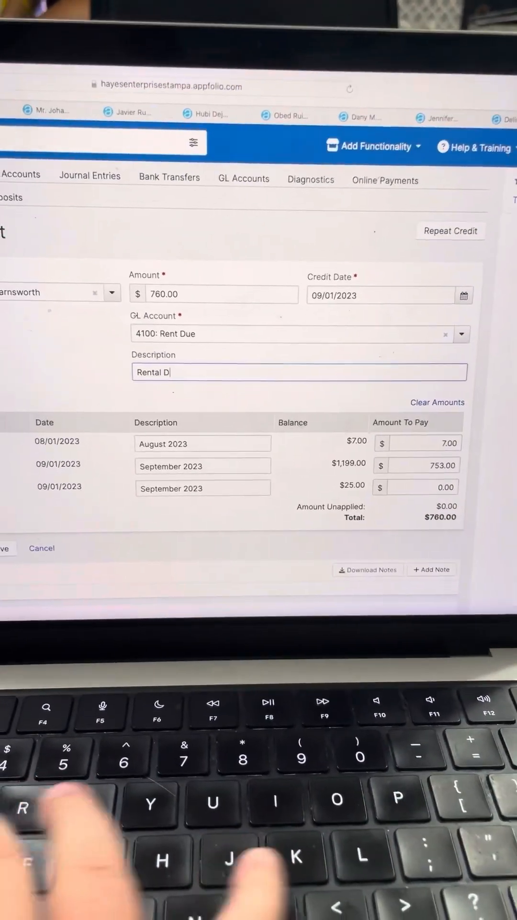
text(iscount C)
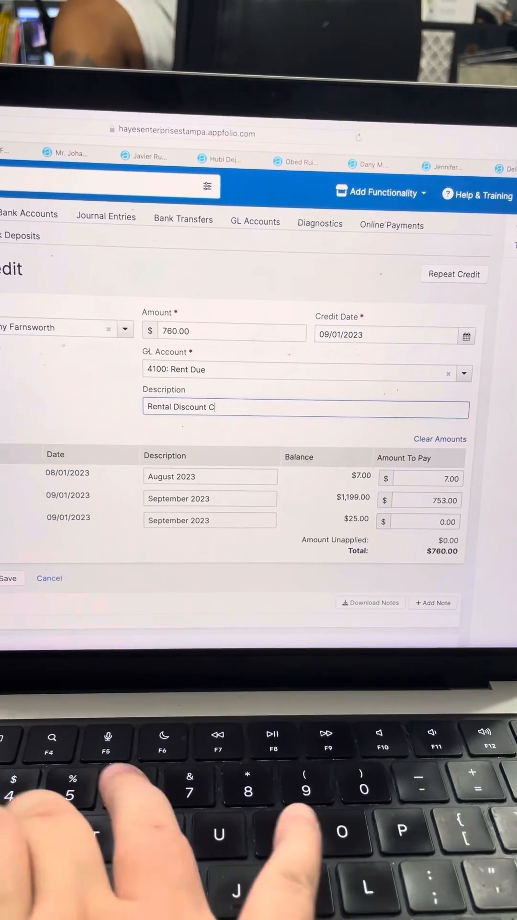
text(redit Per)
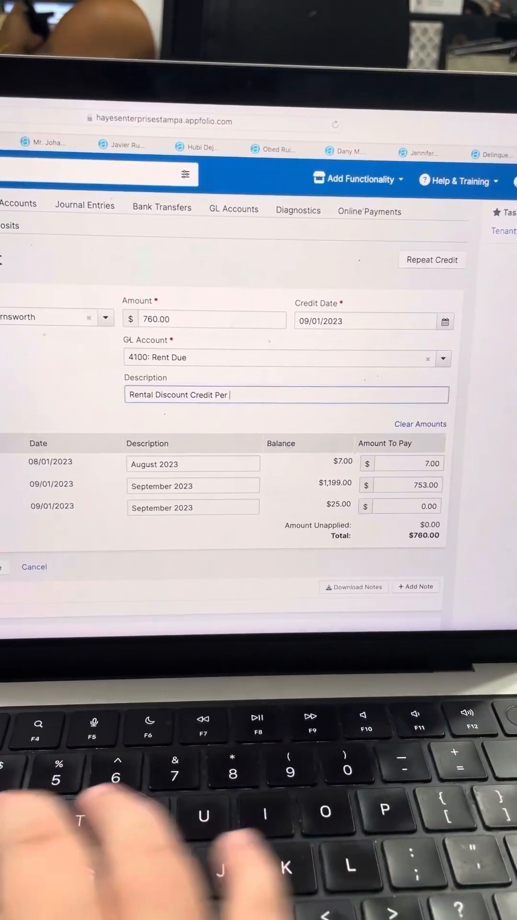
text(Owner - KM)
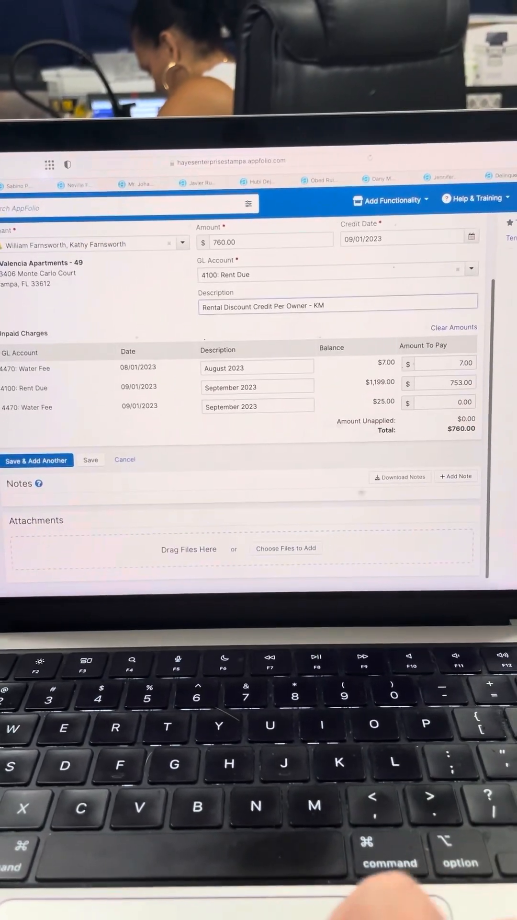
click(455, 476)
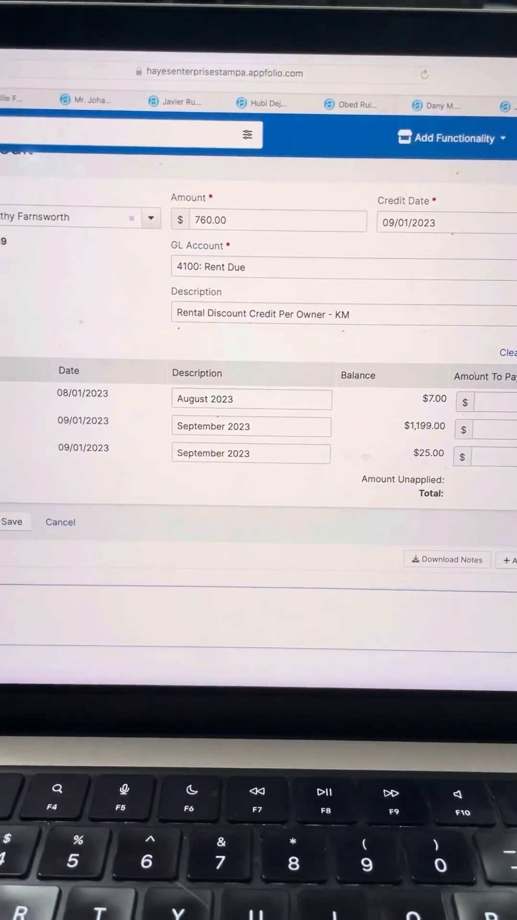
scroll(down, 3)
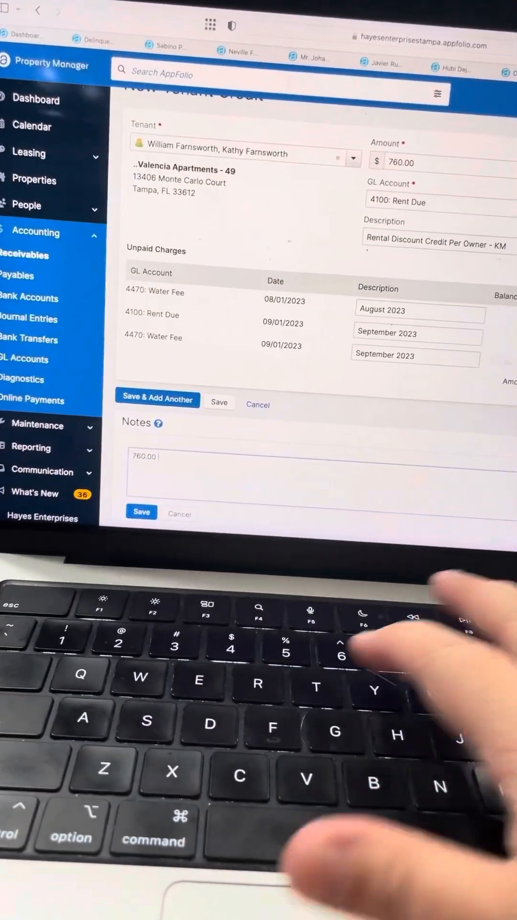
- Finish the note about Farnsworth's employee rental discount and save the $760 credit
text(rental Discount for Will)
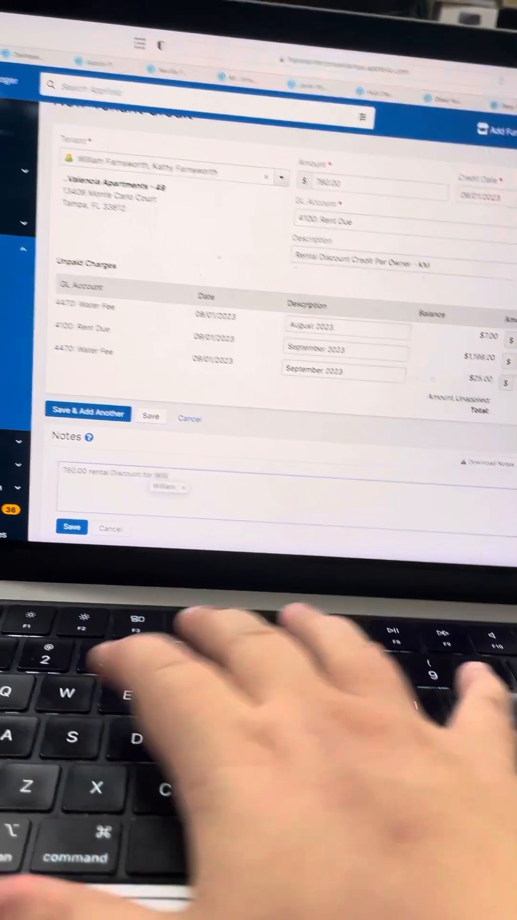
text(Fae)
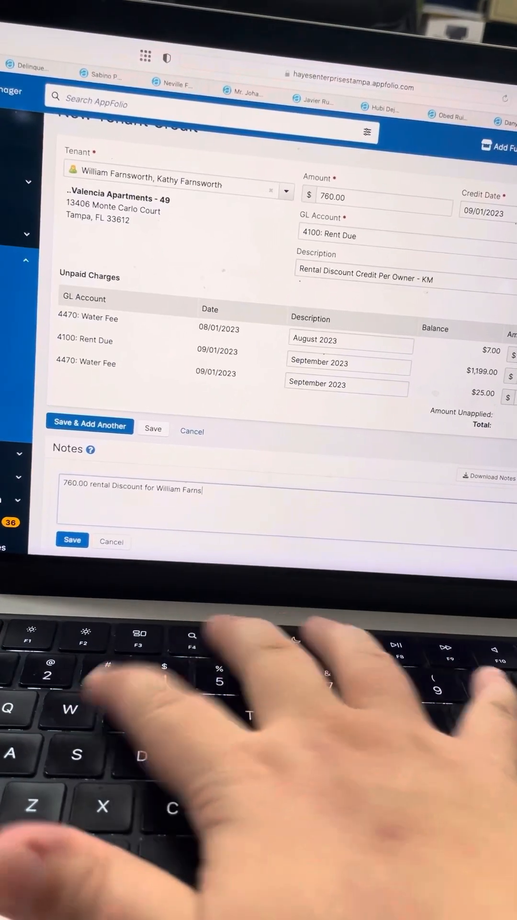
text(worth)
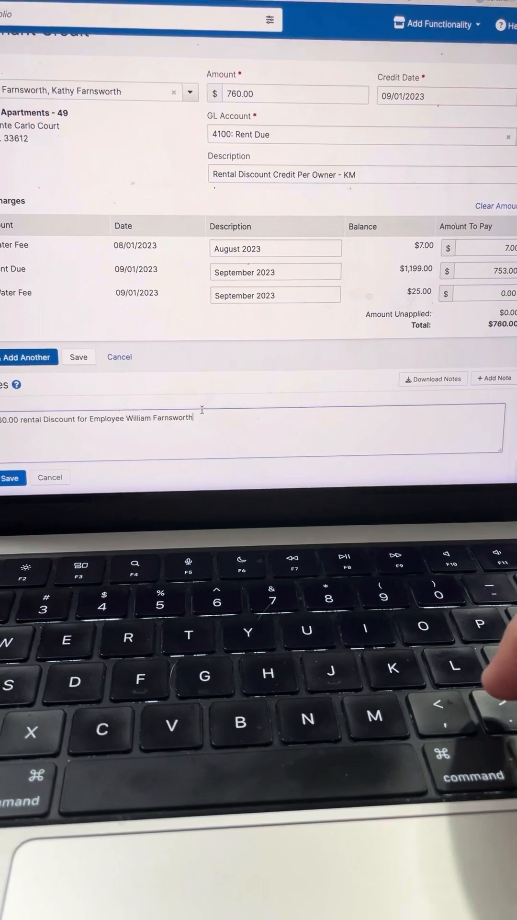
text(-)
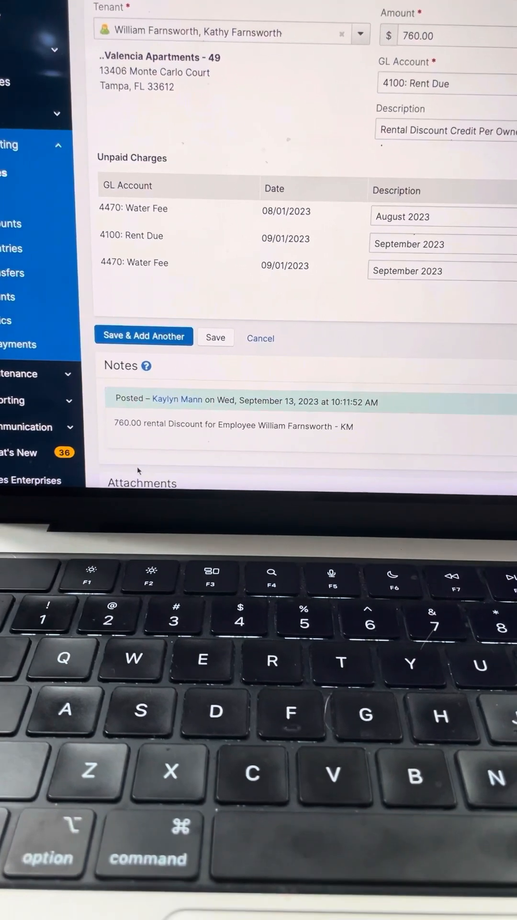
click(143, 335)
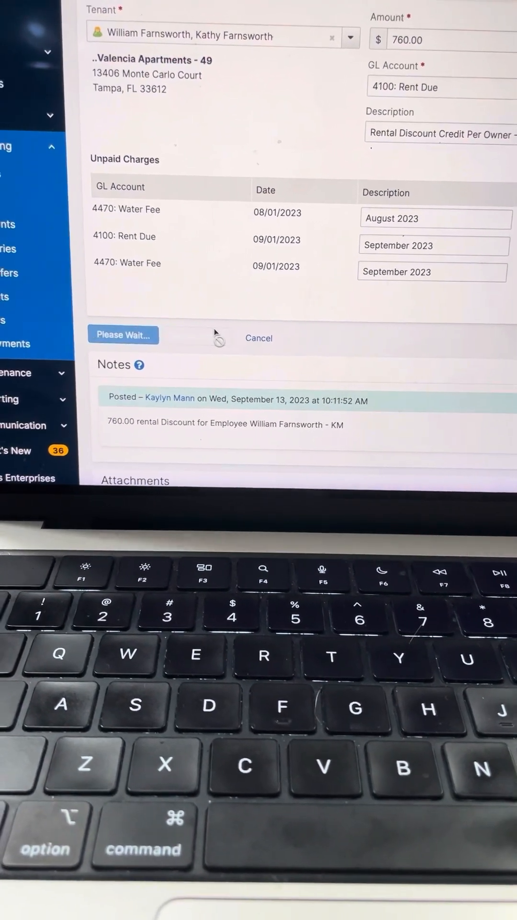
click(123, 336)
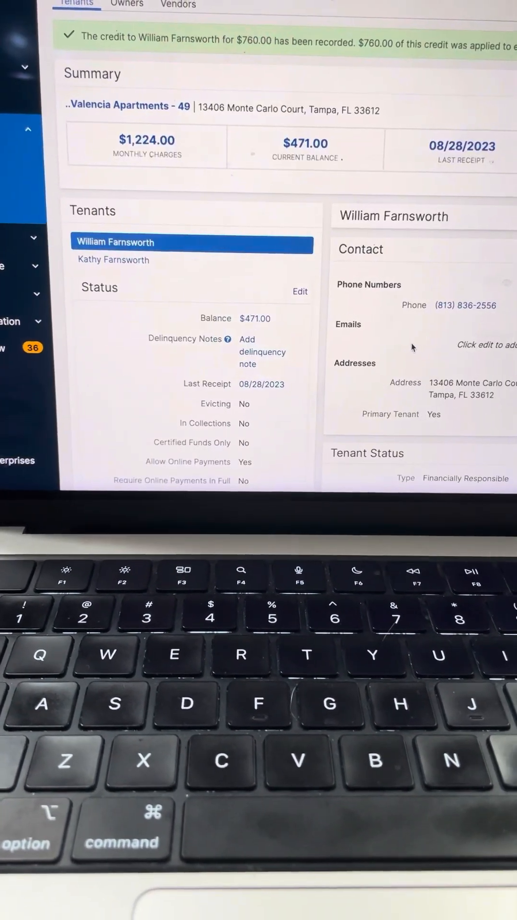